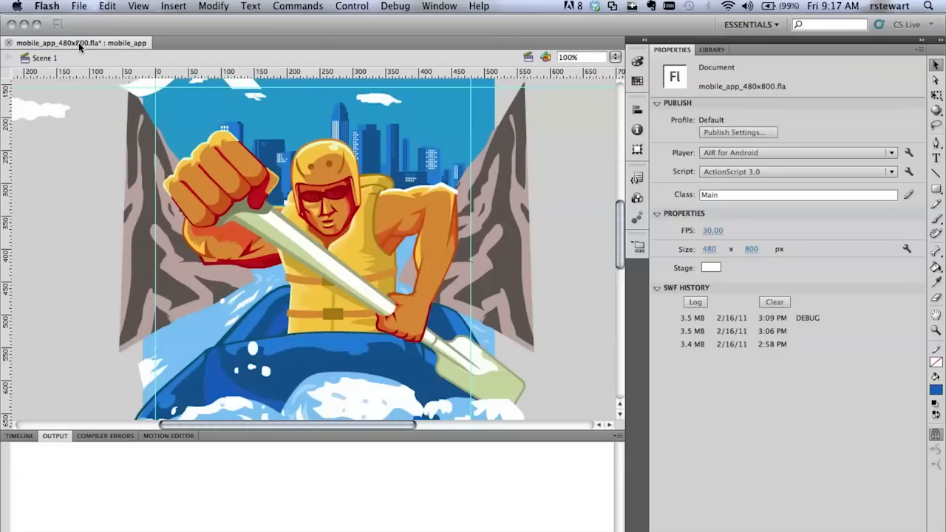
mouse_move(136, 131)
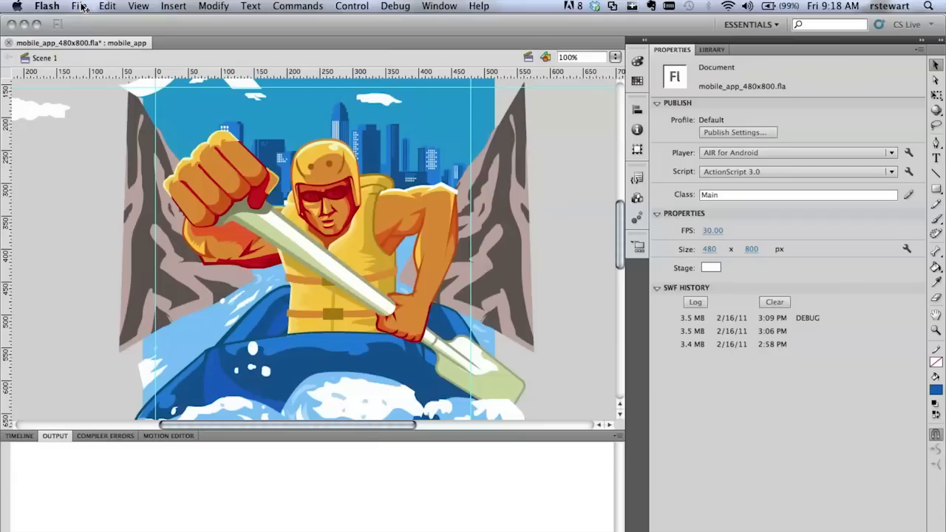
Step: Bring up Publish Settings and keep AIR for Android as the target player
click(79, 6)
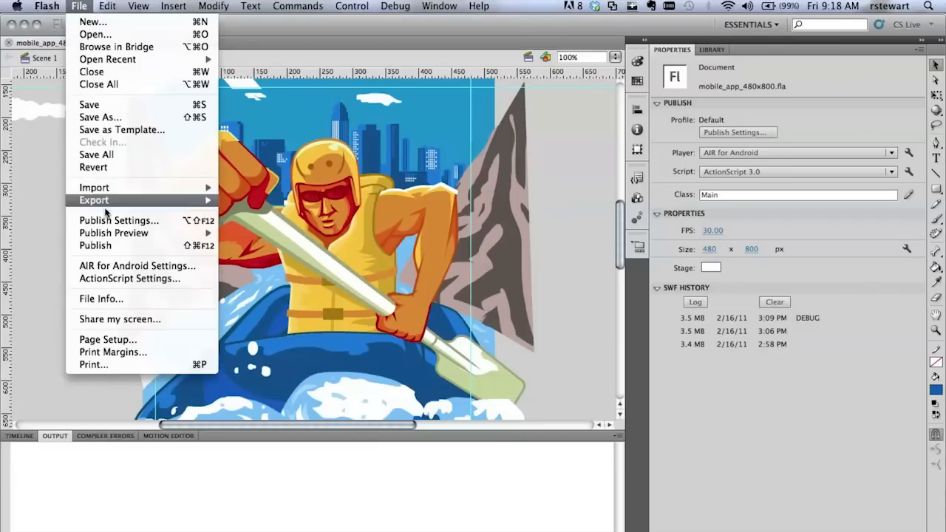
click(118, 220)
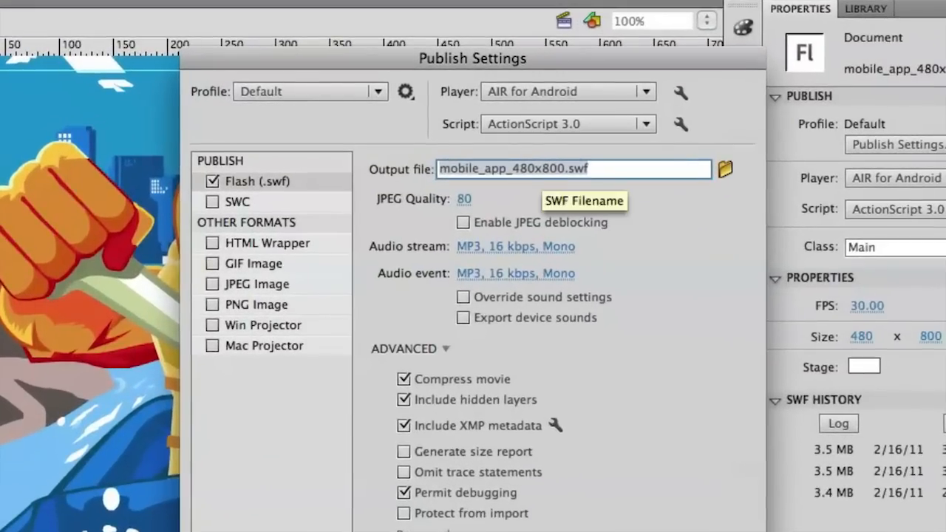
click(568, 92)
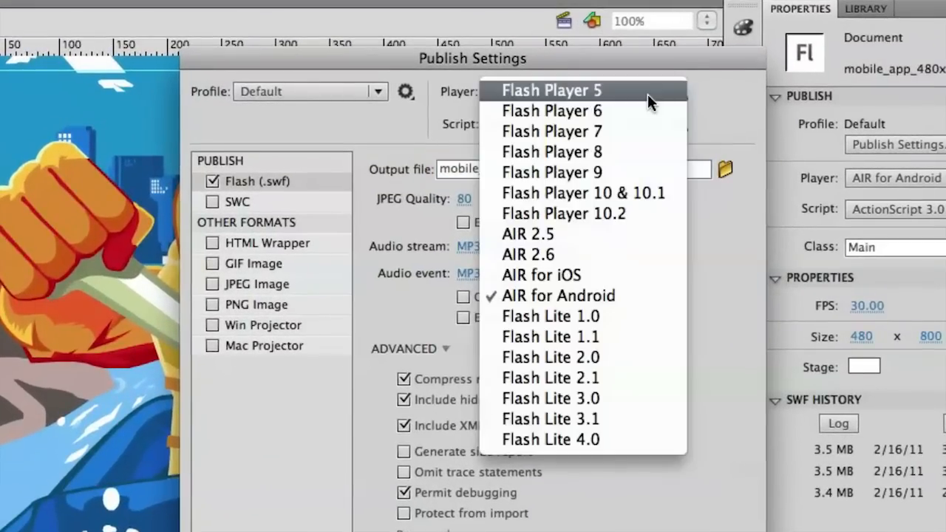
mouse_move(530, 280)
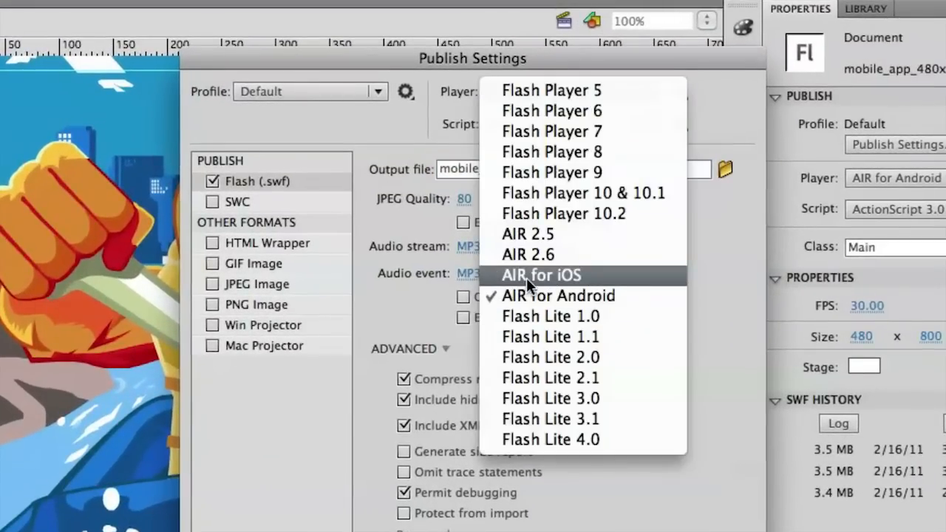
mouse_move(541, 296)
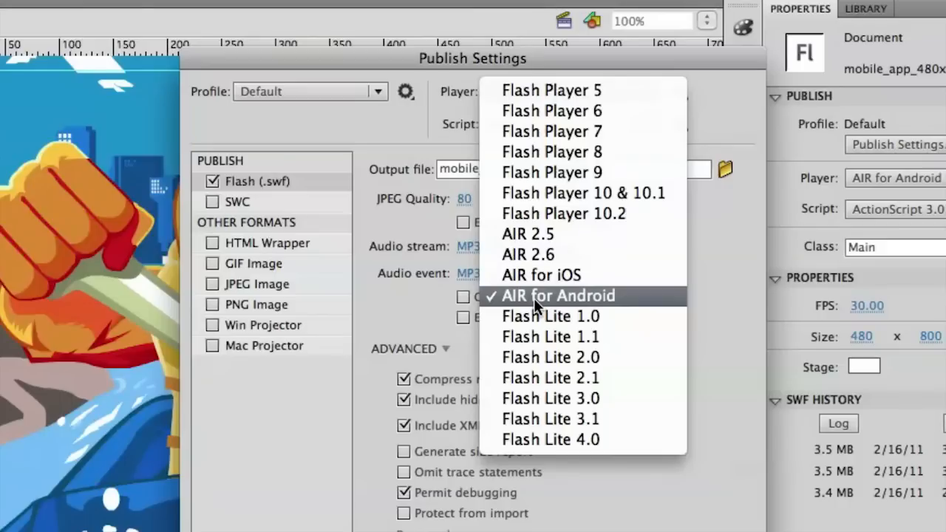
click(558, 296)
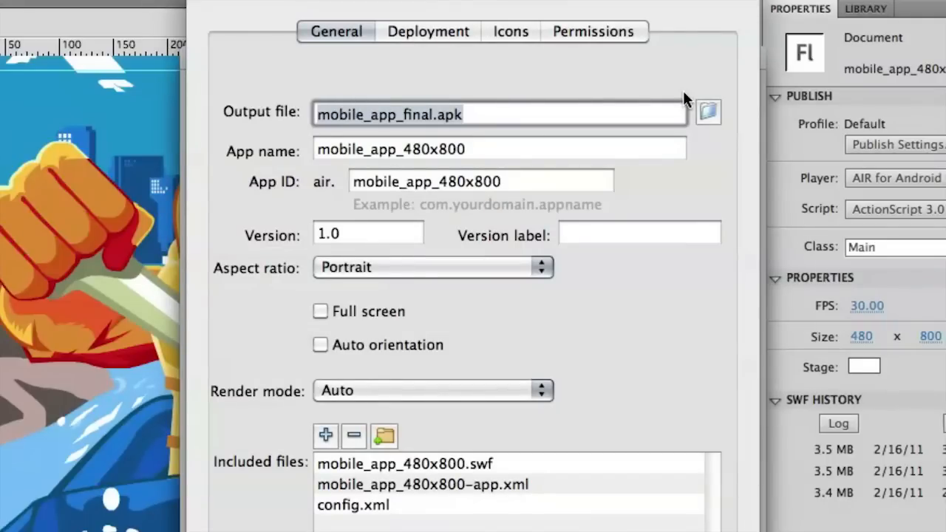
mouse_move(489, 213)
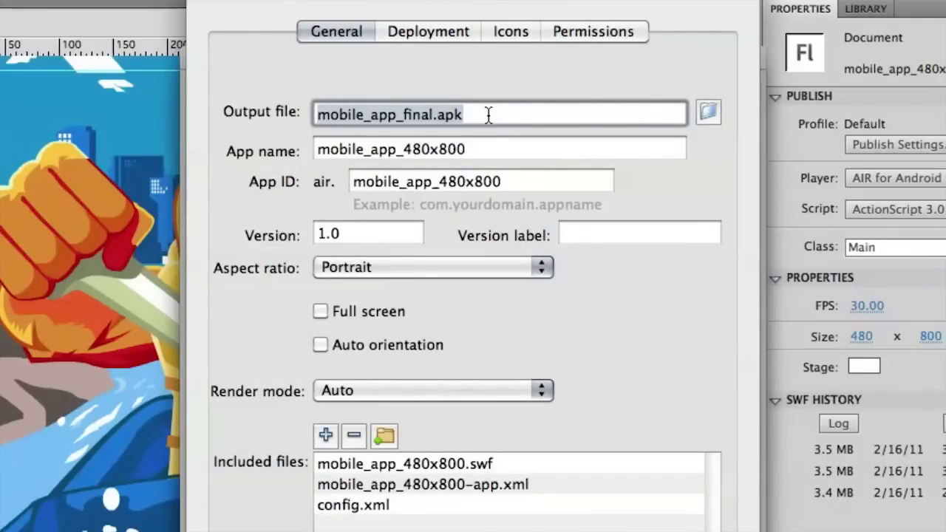
mouse_move(450, 171)
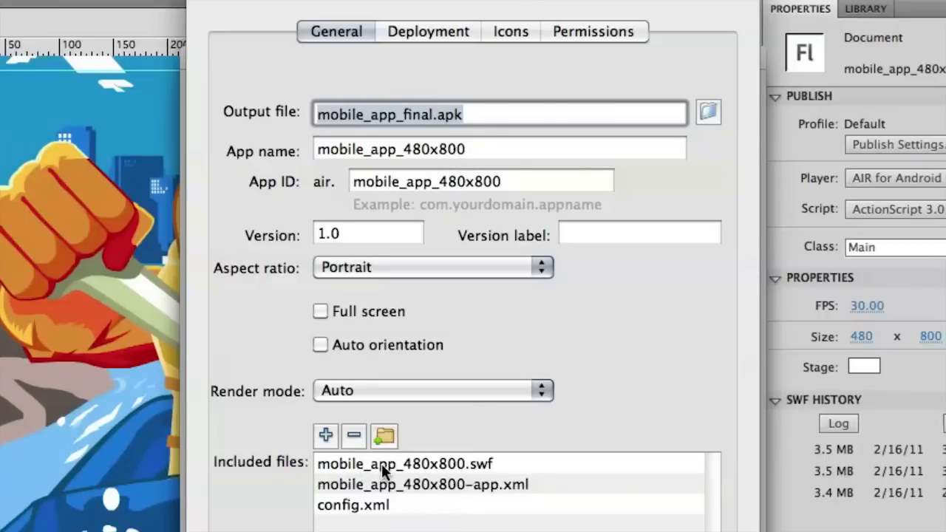
Step: Show the Android application permissions list, beginning with INTERNET
click(593, 31)
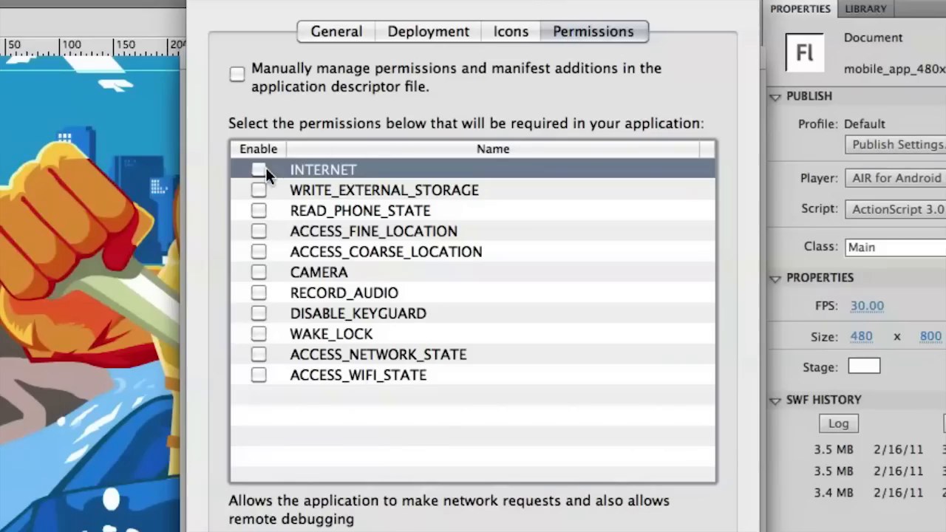
Step: Enable the INTERNET and ACCESS_FINE_LOCATION permissions for the app
click(259, 168)
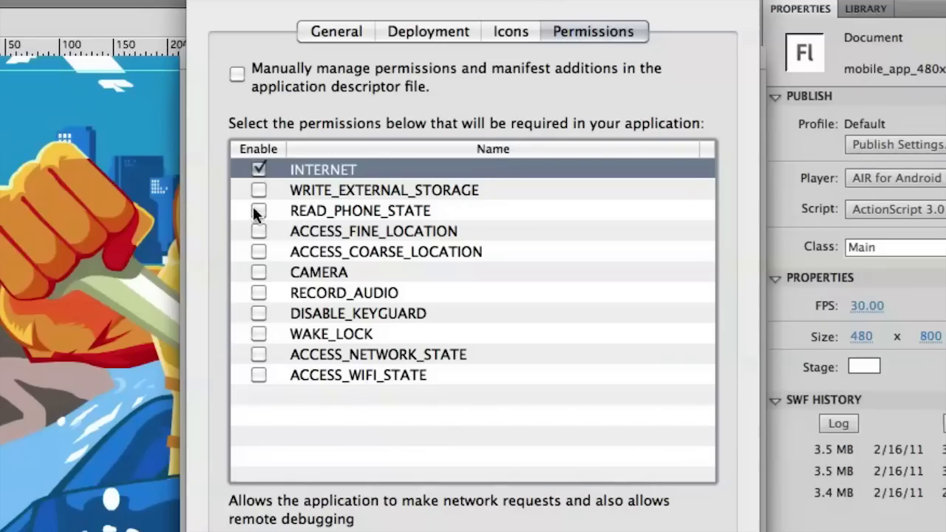
click(259, 230)
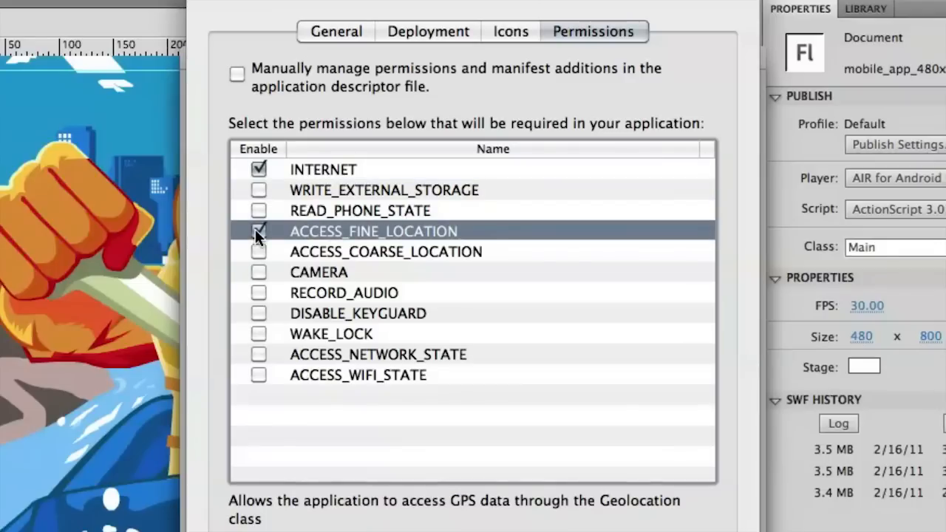
click(259, 251)
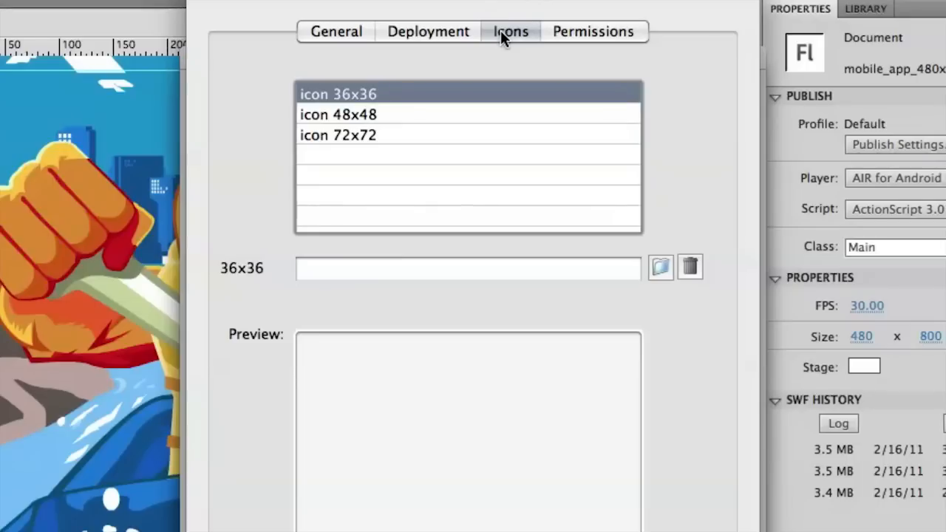
mouse_move(452, 39)
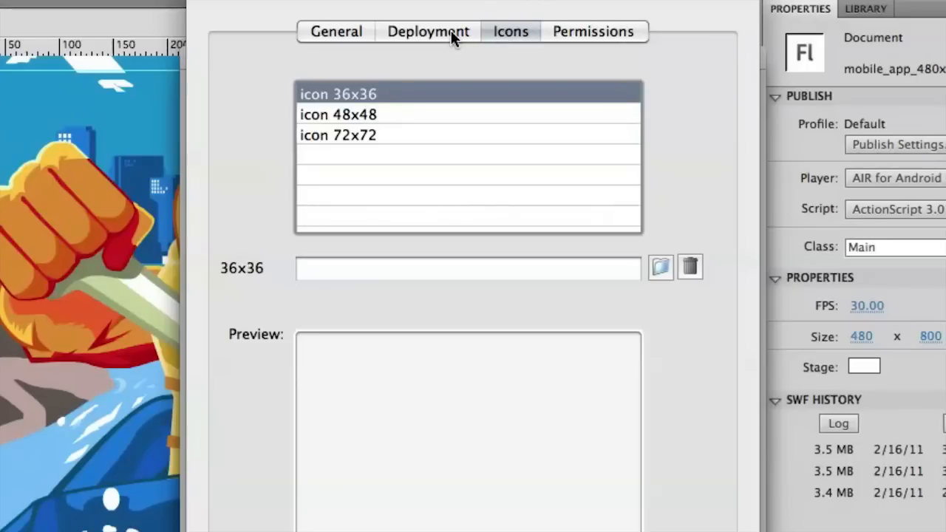
Step: Show the Deployment settings with device release selected and no certificate yet
click(429, 32)
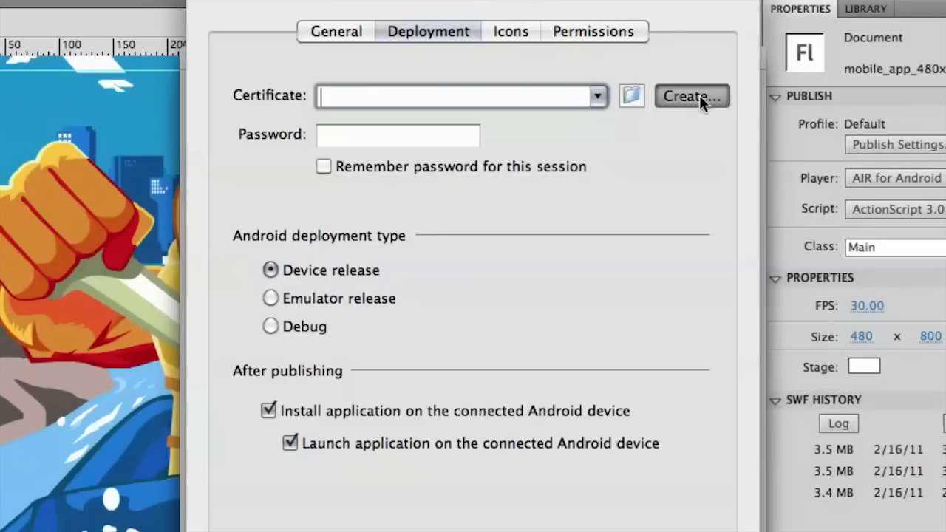
Step: Fill a new self-signed certificate with Adobe details and a confirmed password, then choose its save location
click(692, 96)
text(A)
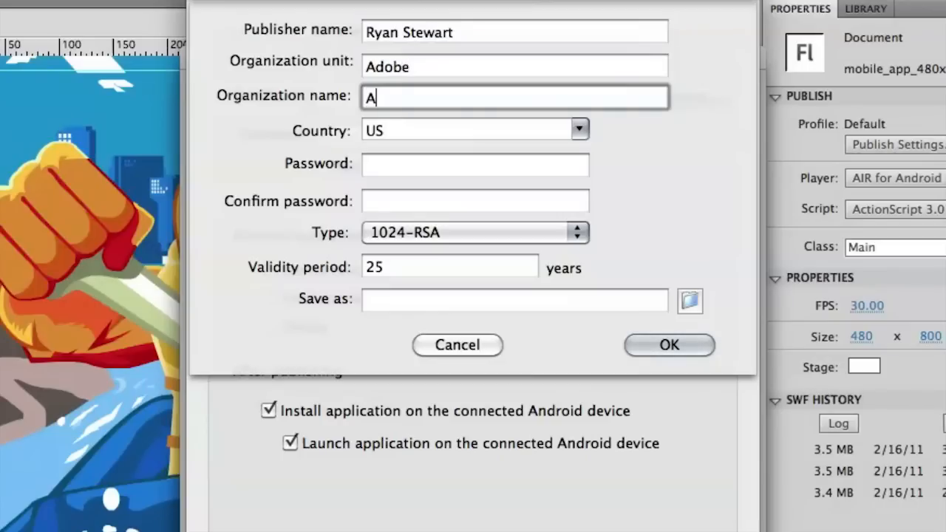
text(dobe)
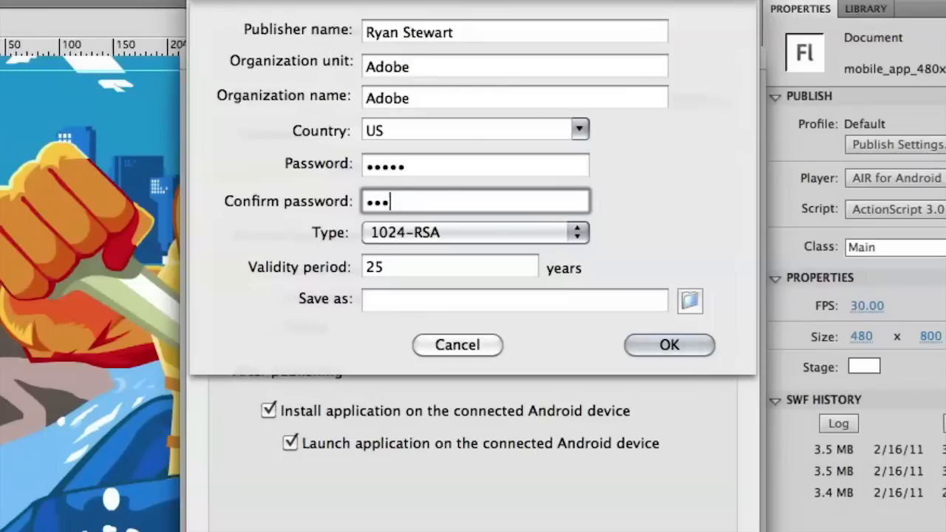
text(••)
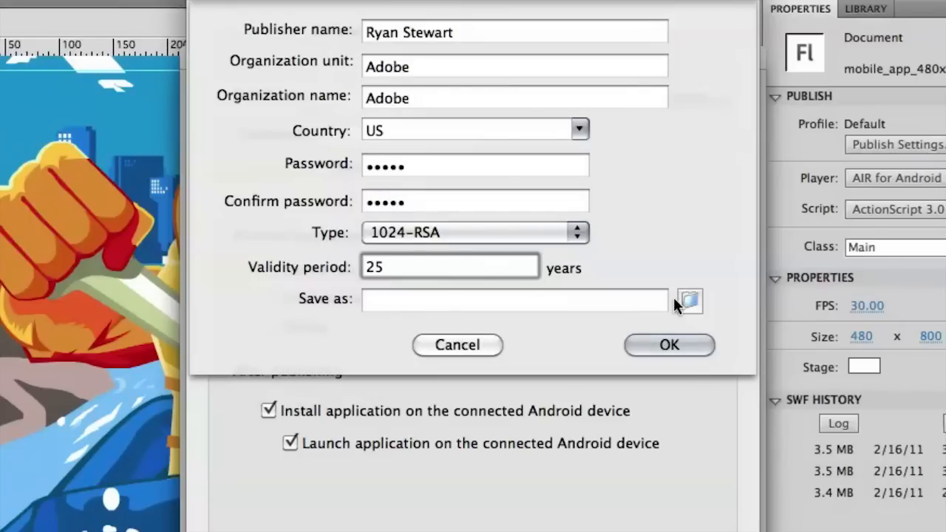
click(694, 295)
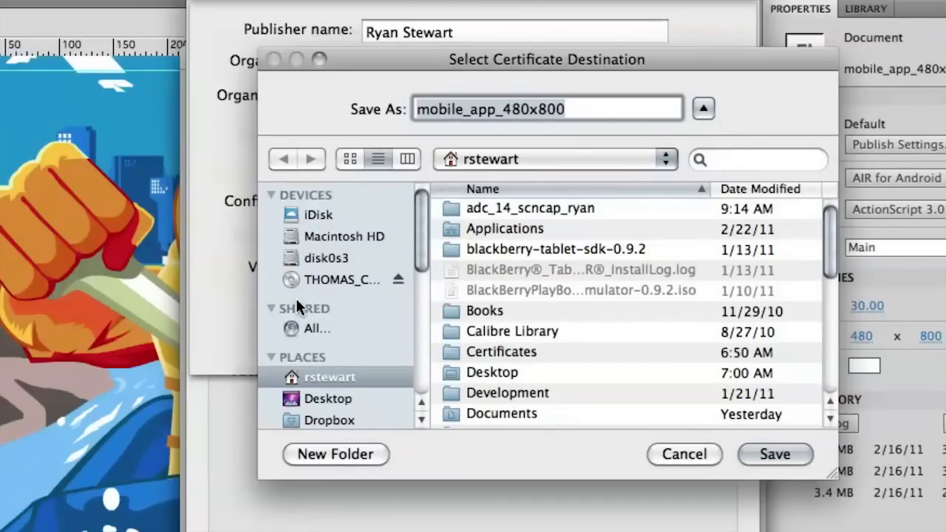
Step: Save the certificate as androidcert in the Certificates folder
scroll(down, 3)
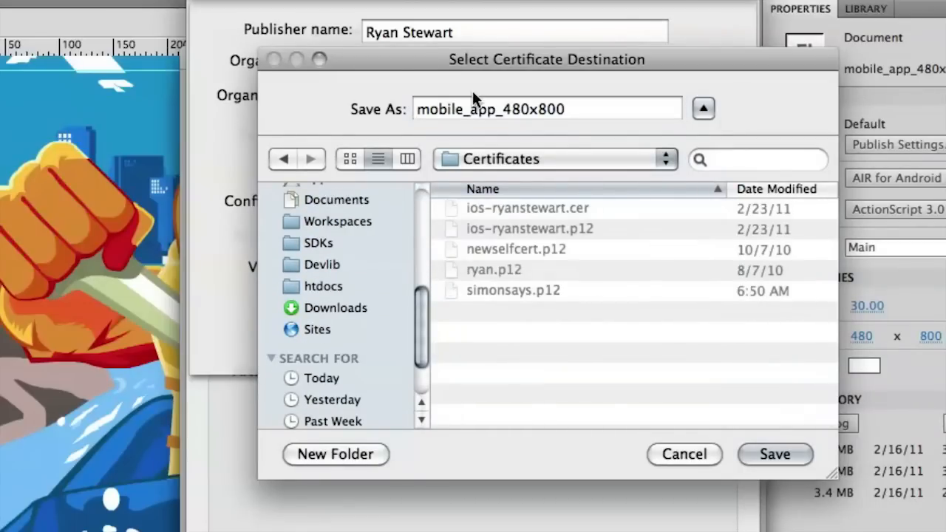
text(androi)
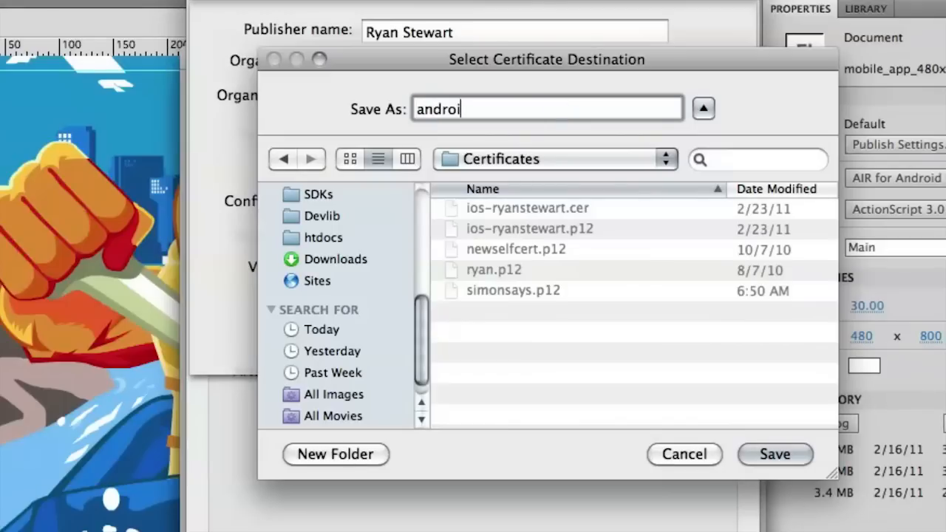
text(dcert)
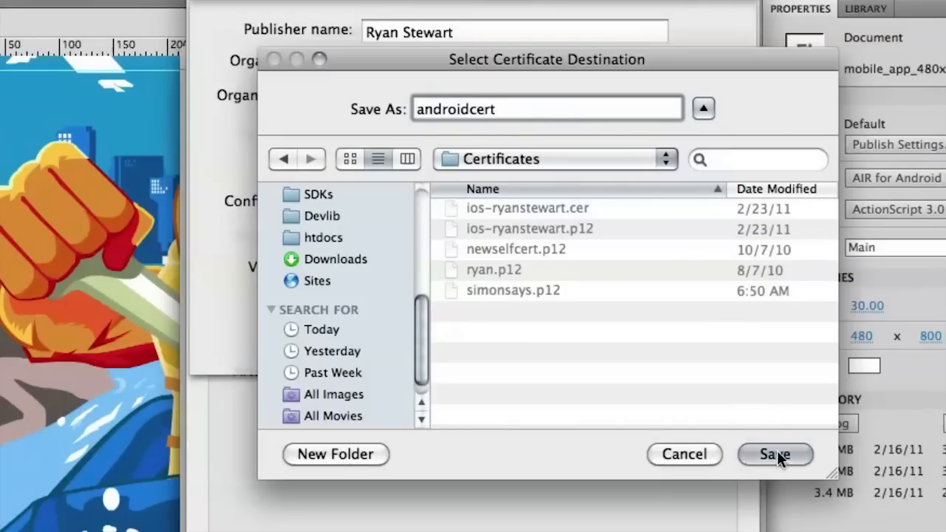
click(775, 456)
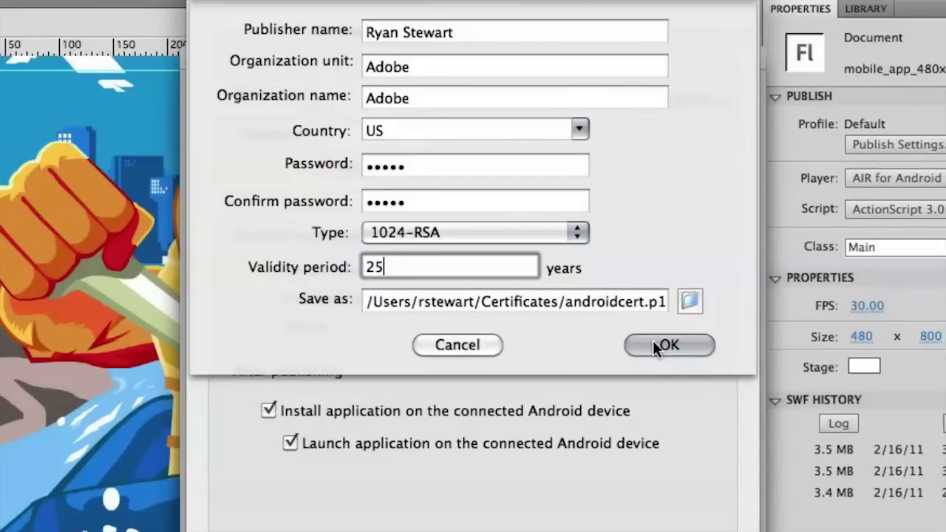
Step: Create androidcert.p12 as the deployment certificate, entering its password remembered for the session
click(670, 346)
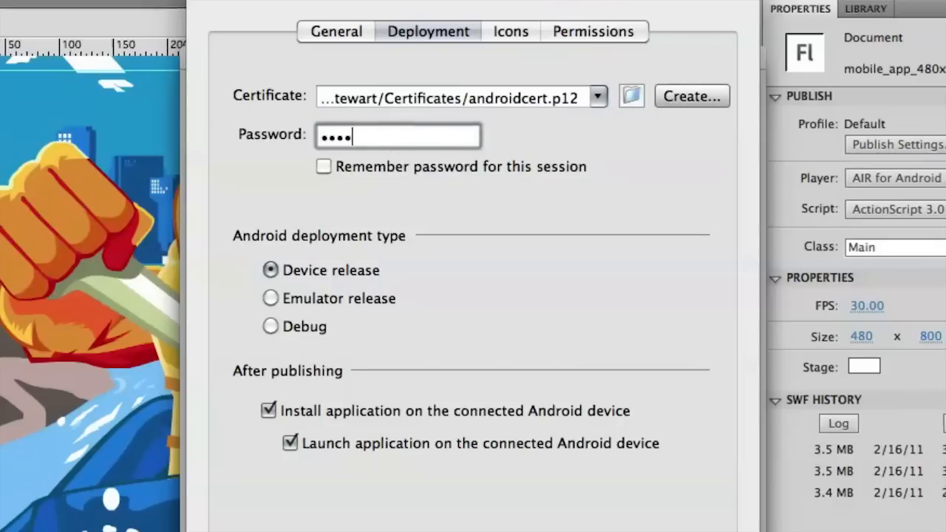
text(•)
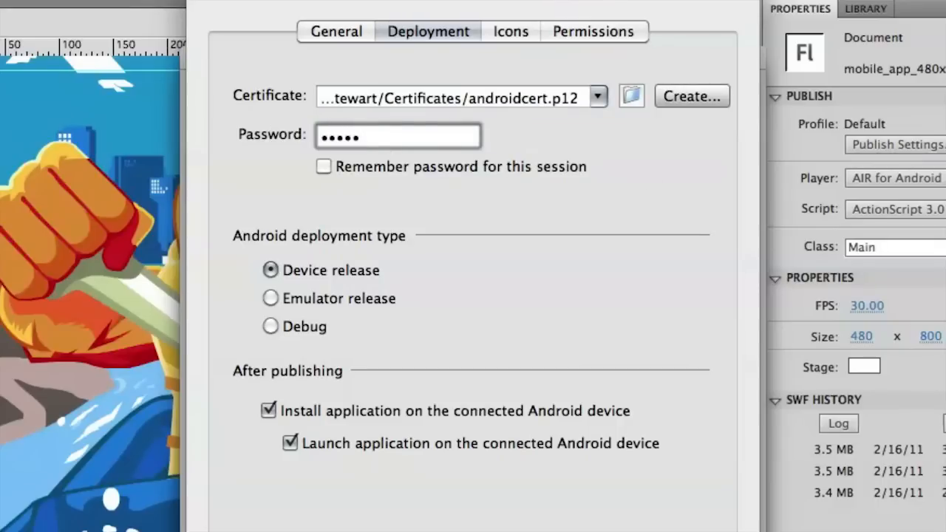
click(322, 165)
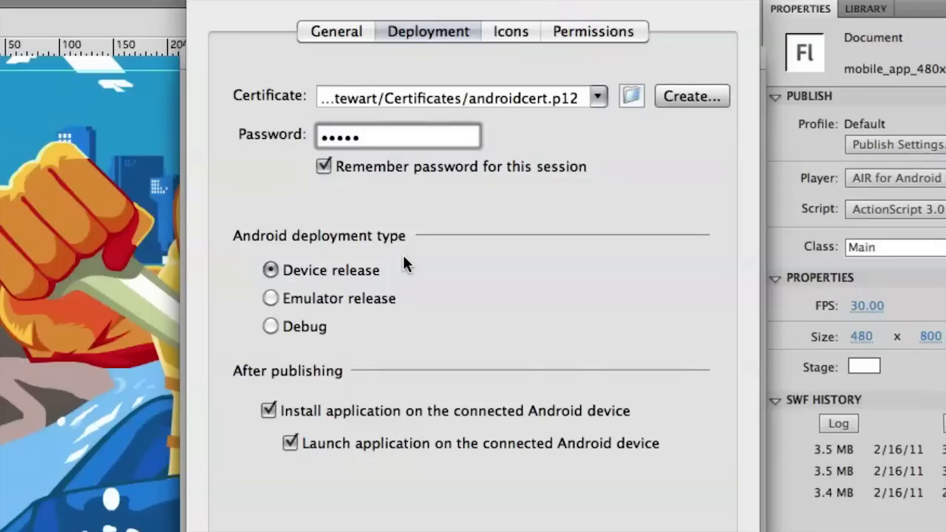